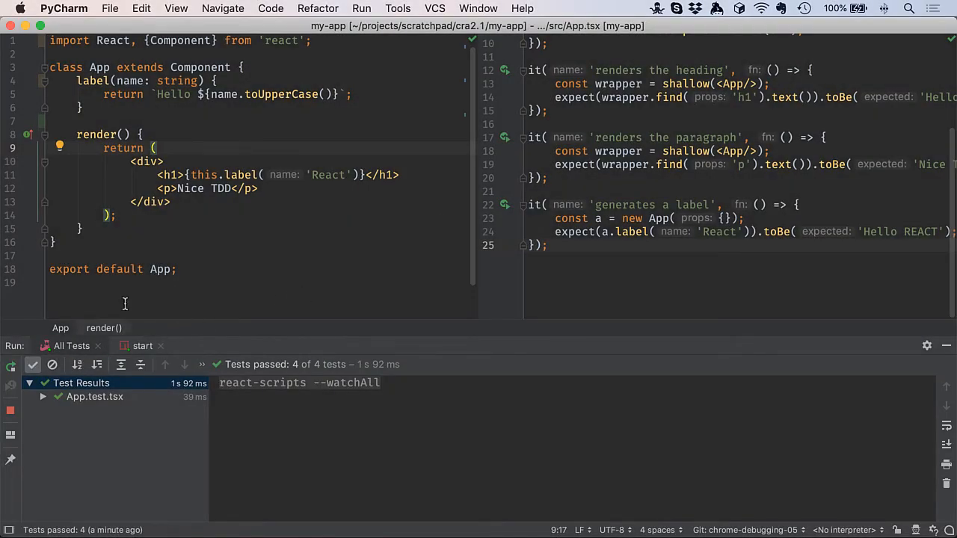
pyautogui.moveTo(204, 246)
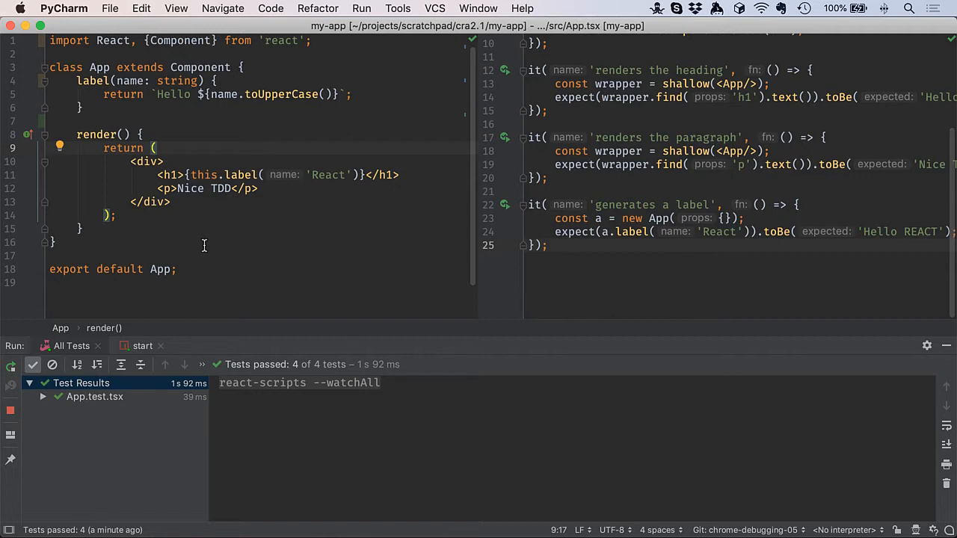
# Show the dev server's start output confirming my-app is viewable as a development build
pyautogui.click(142, 345)
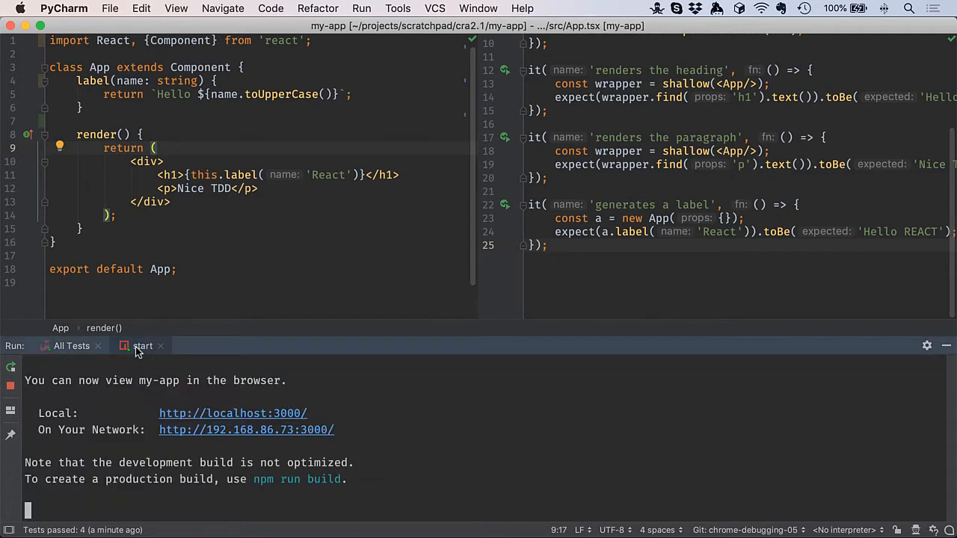
pyautogui.moveTo(158, 374)
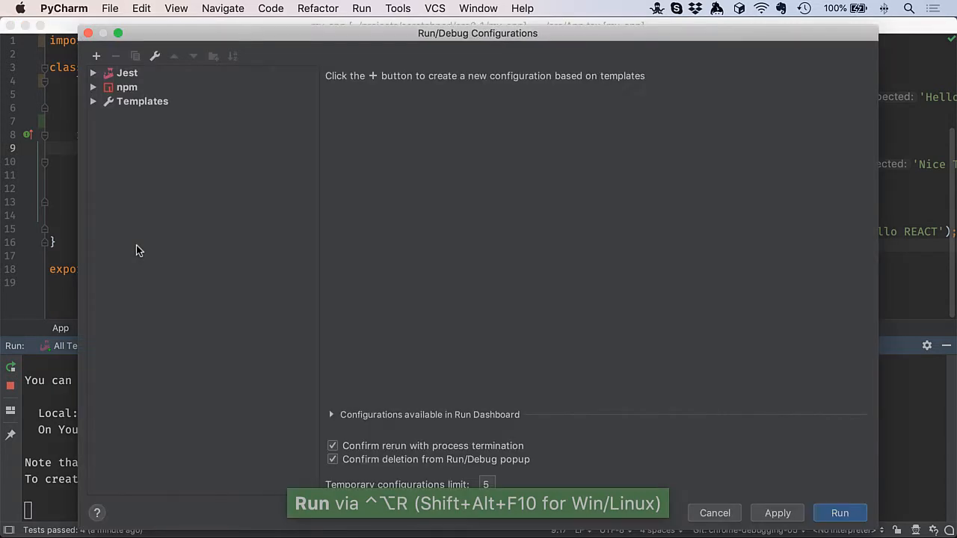
pyautogui.click(95, 56)
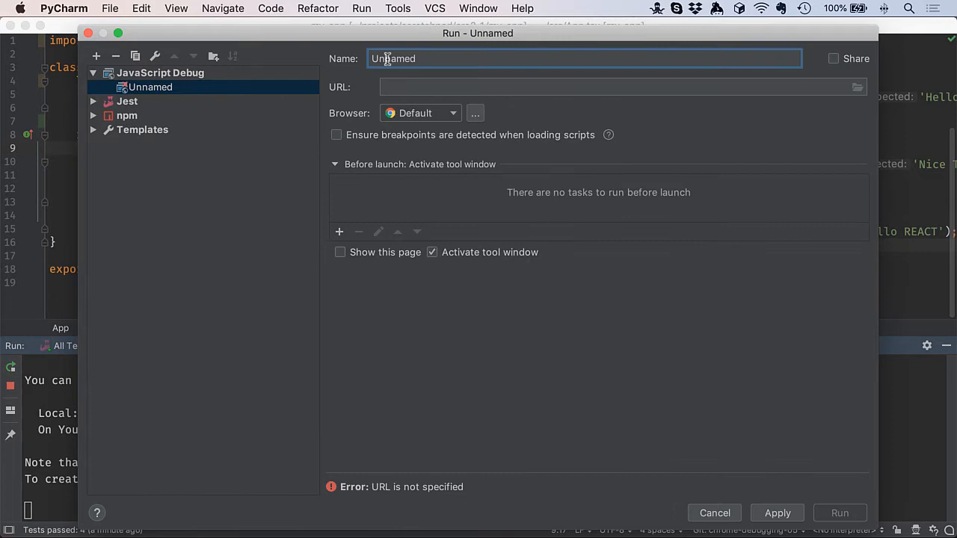
pyautogui.write('App')
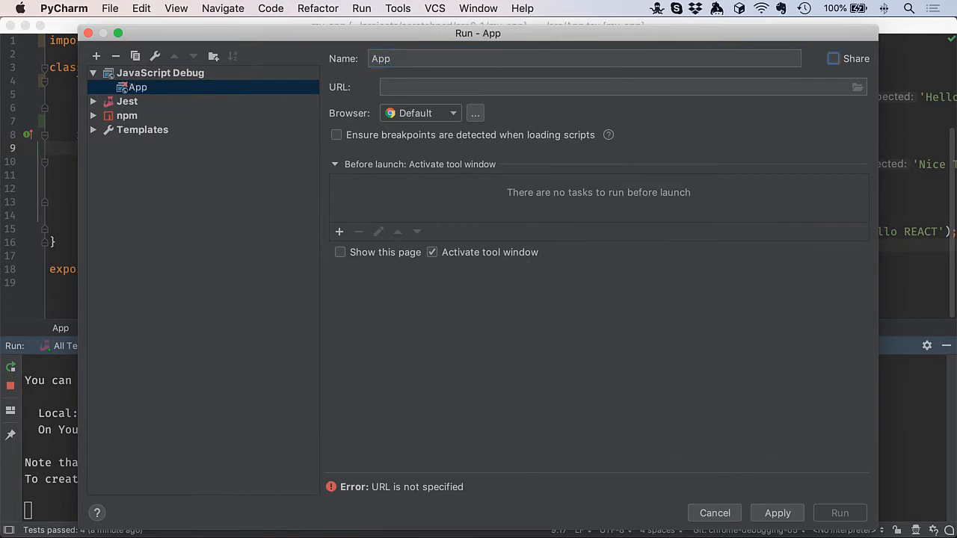
pyautogui.write('http://localhost:30')
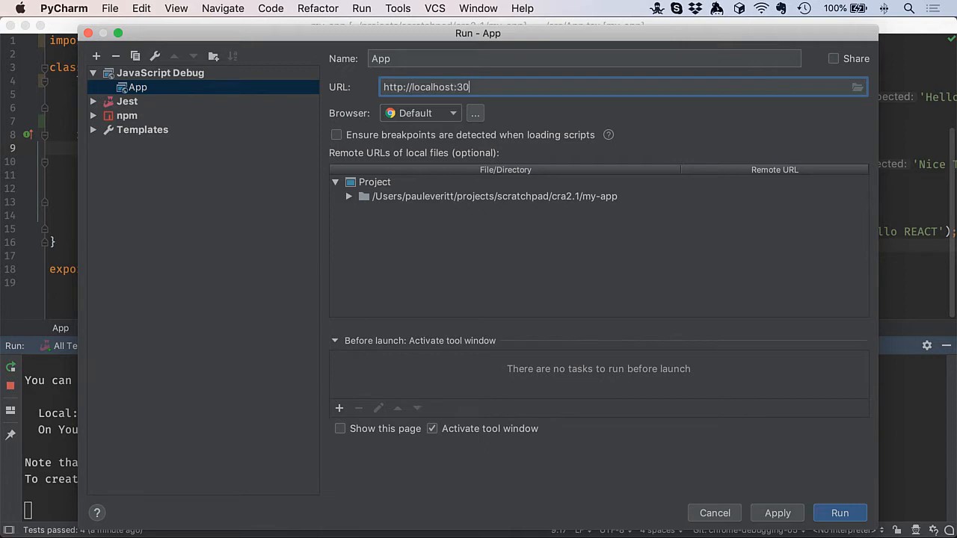
pyautogui.click(420, 113)
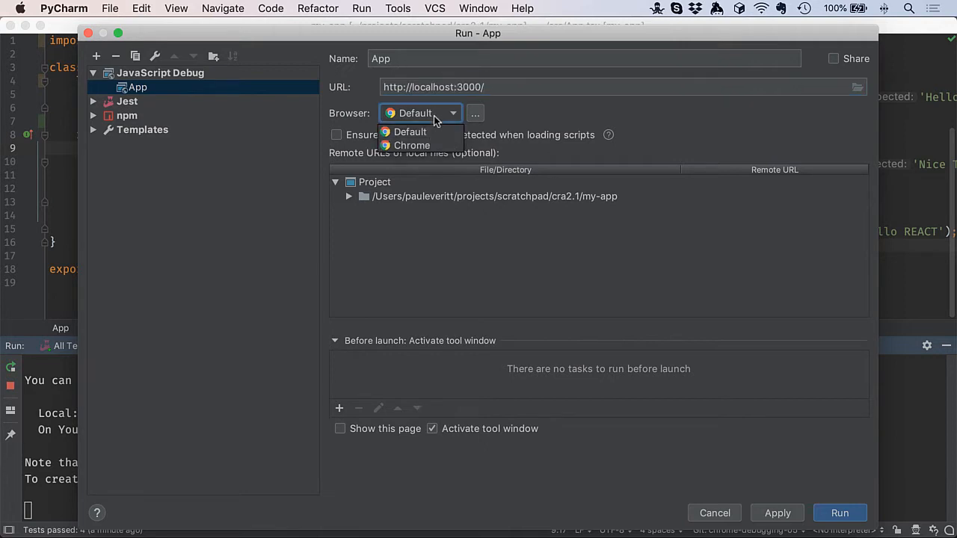
pyautogui.click(410, 145)
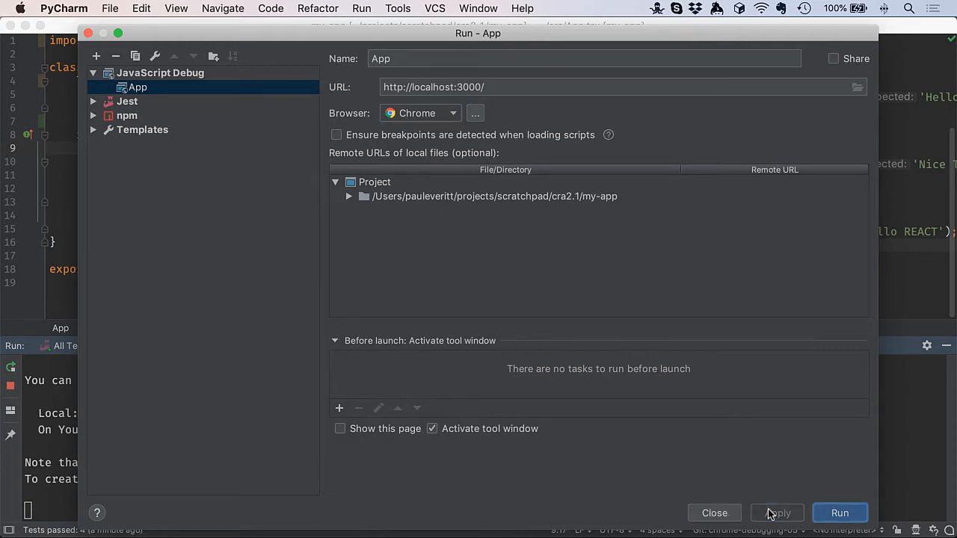
pyautogui.click(839, 513)
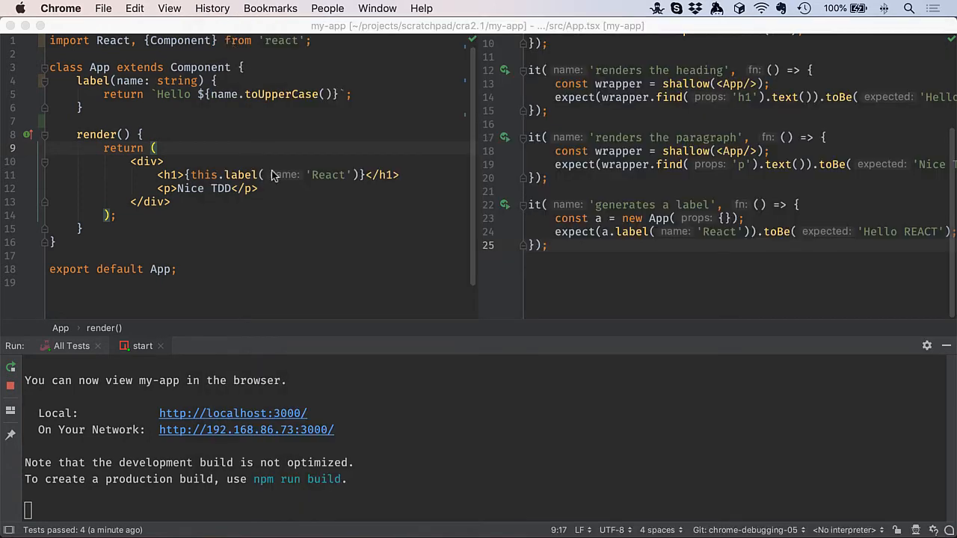
pyautogui.moveTo(62, 104)
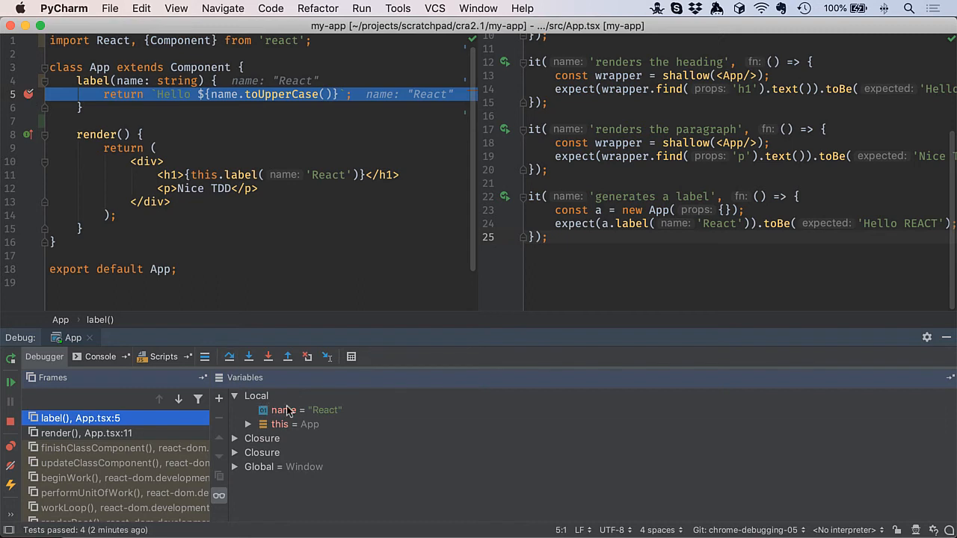
# Evaluate name.toUpperCase() from the name variable, getting result "REACT"
pyautogui.click(351, 356)
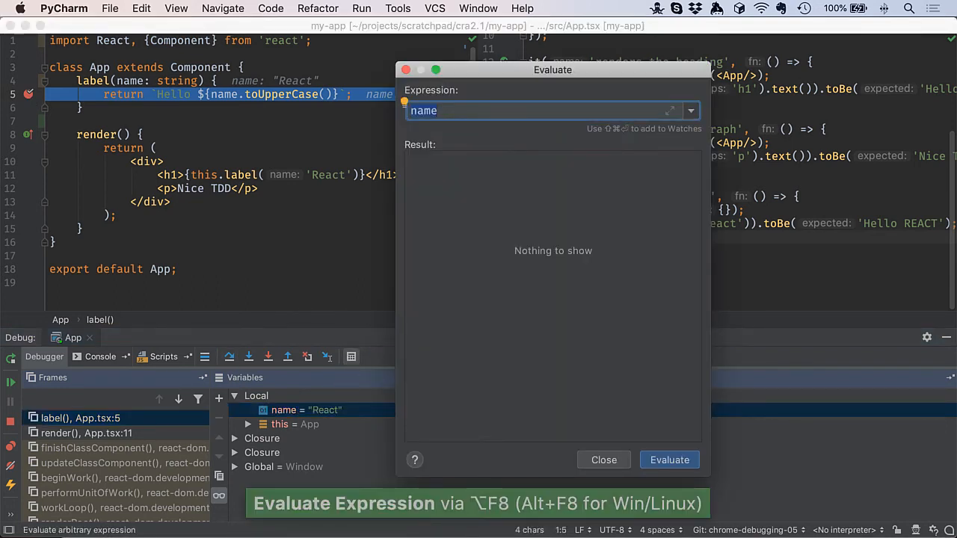
pyautogui.write('.toUpperCase()')
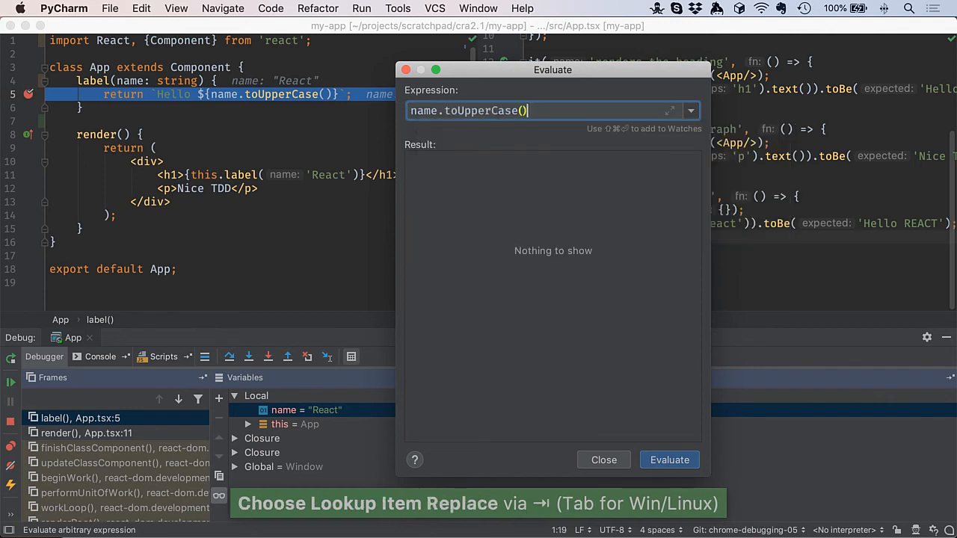
pyautogui.click(668, 459)
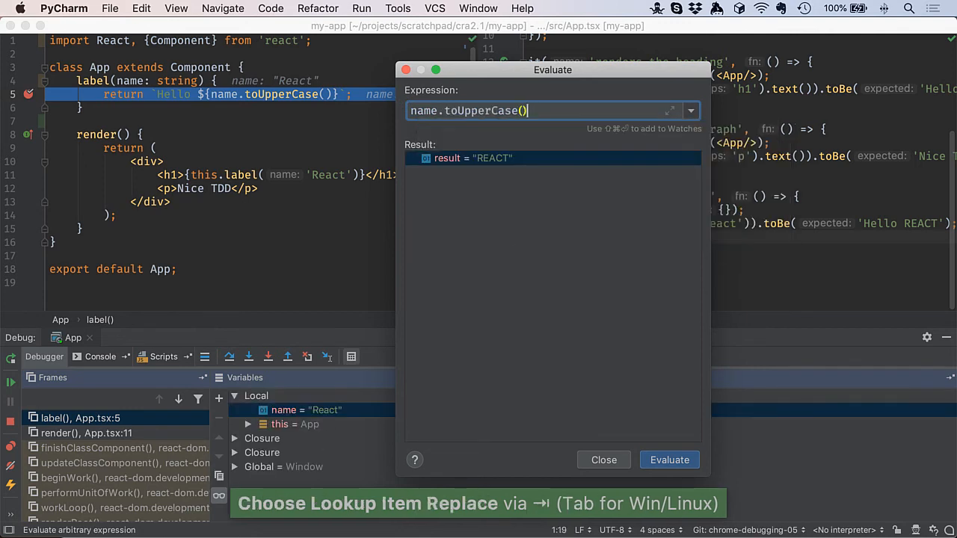